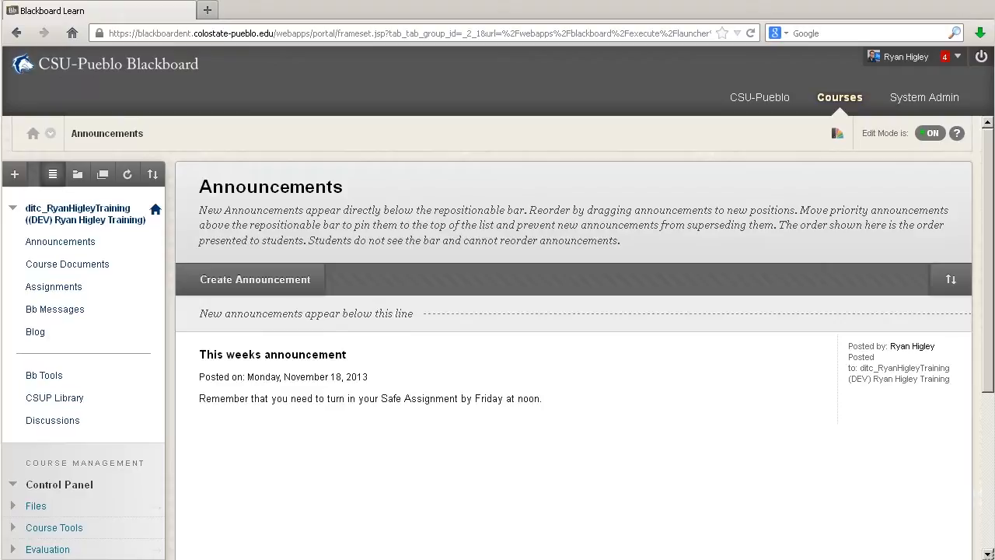
mouse_move(551, 169)
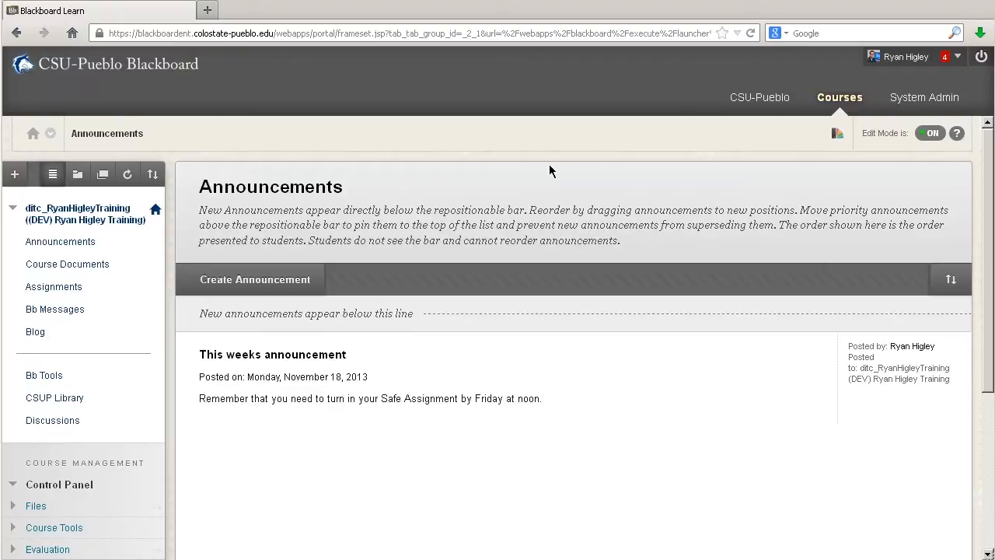
mouse_move(572, 189)
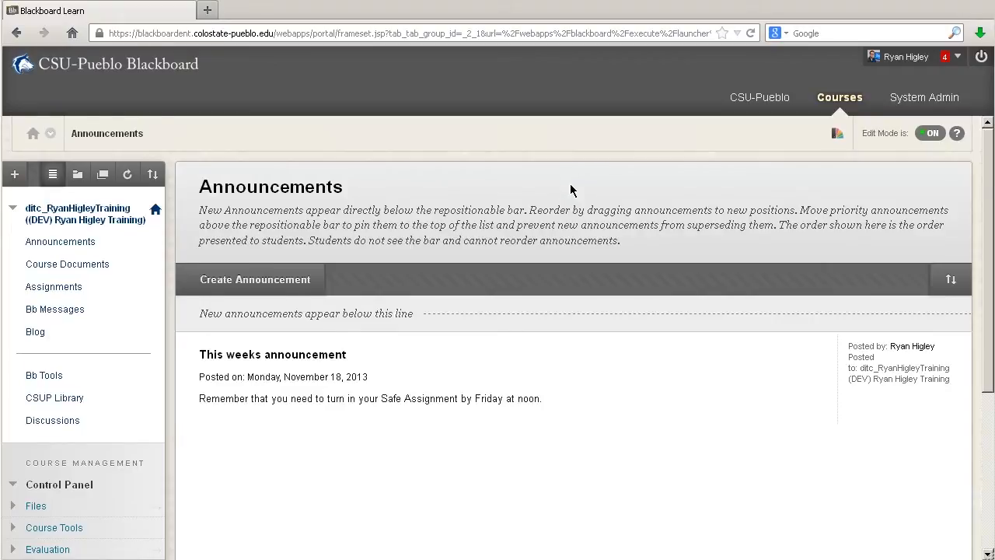
Reach the Modify Grade page for user 1's ungraded Safe Assignment via the Full Grade Center.
click(57, 422)
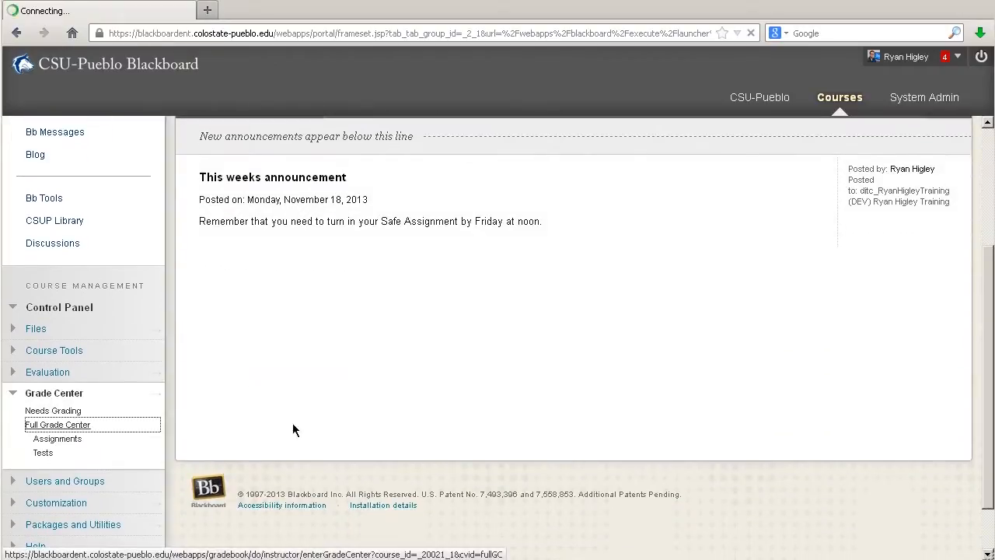
click(58, 423)
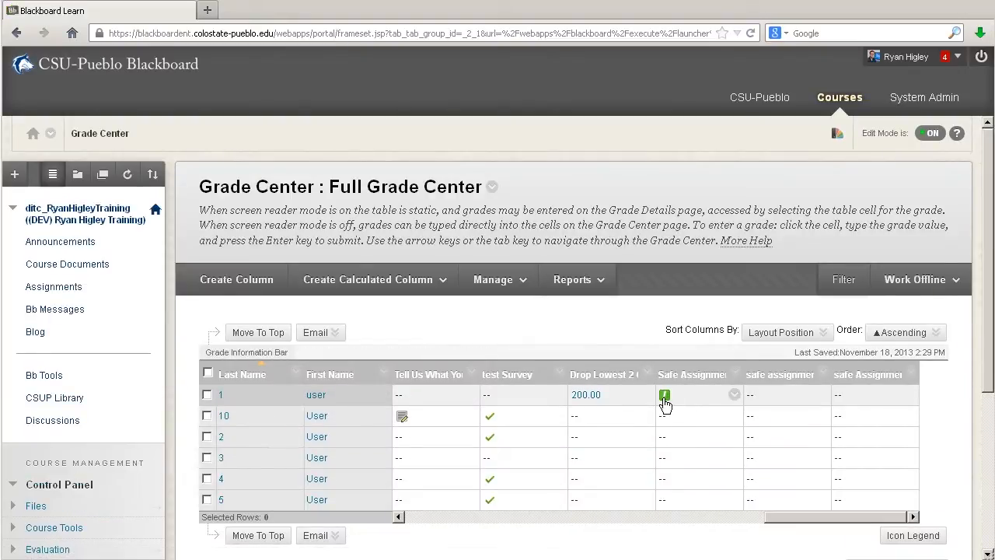
mouse_move(665, 395)
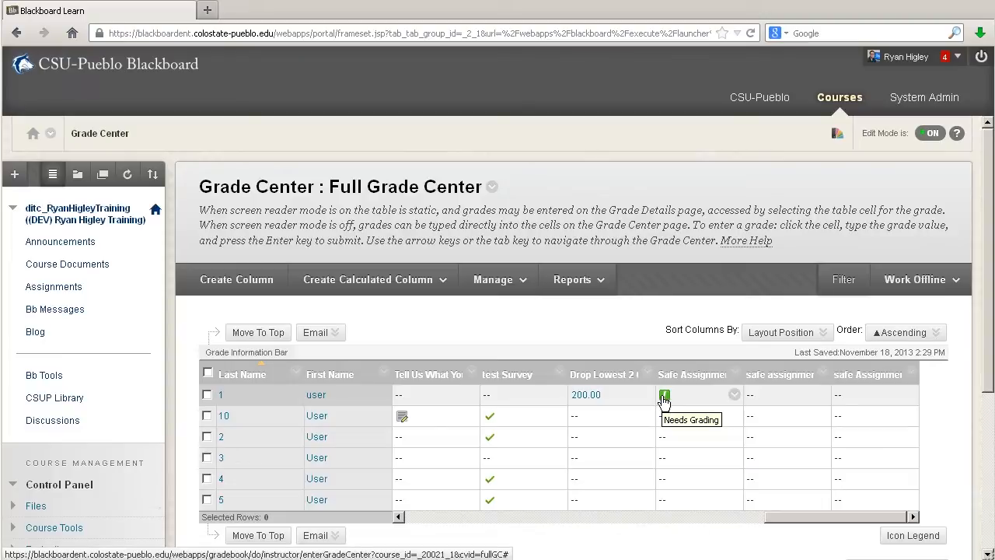
click(733, 394)
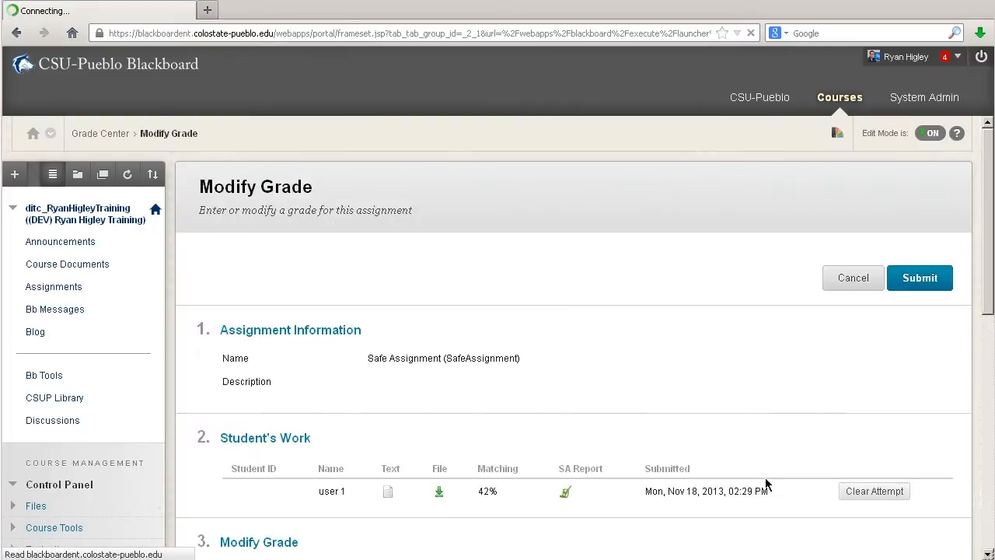
scroll(down, 3)
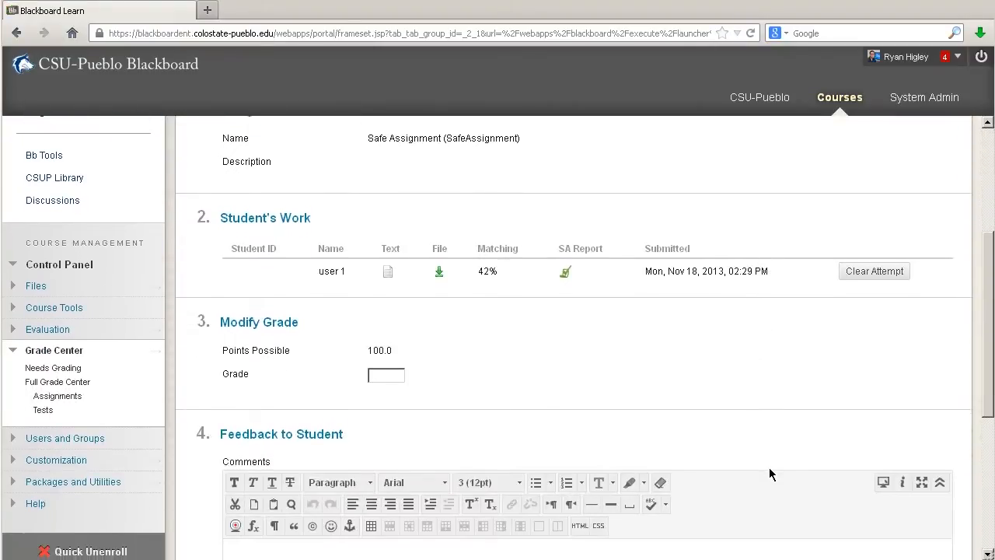
scroll(down, 3)
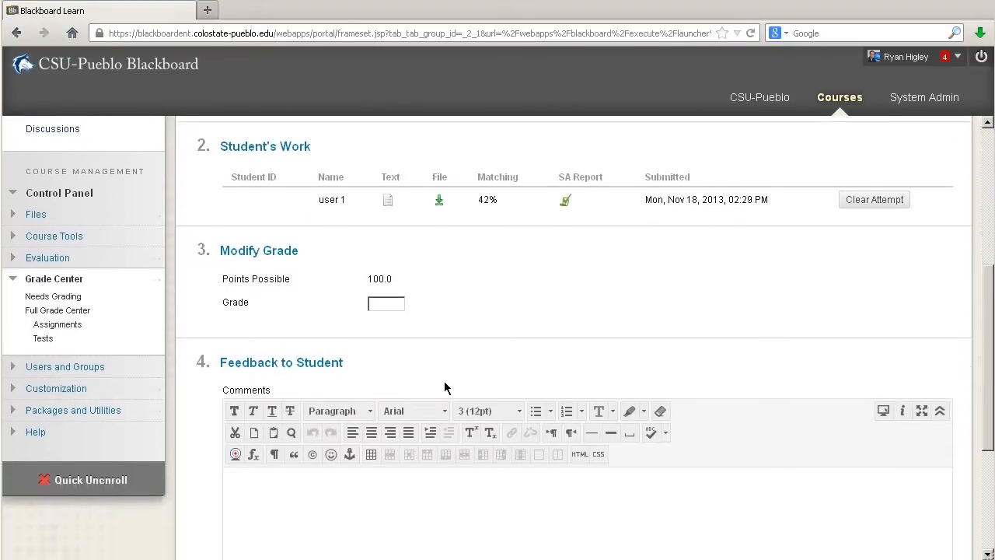
scroll(down, 3)
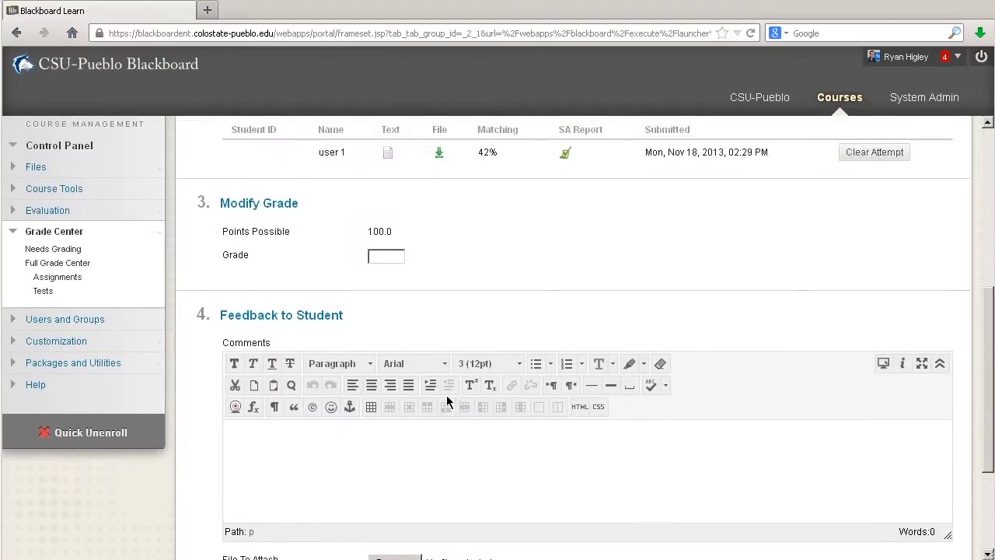
scroll(up, 3)
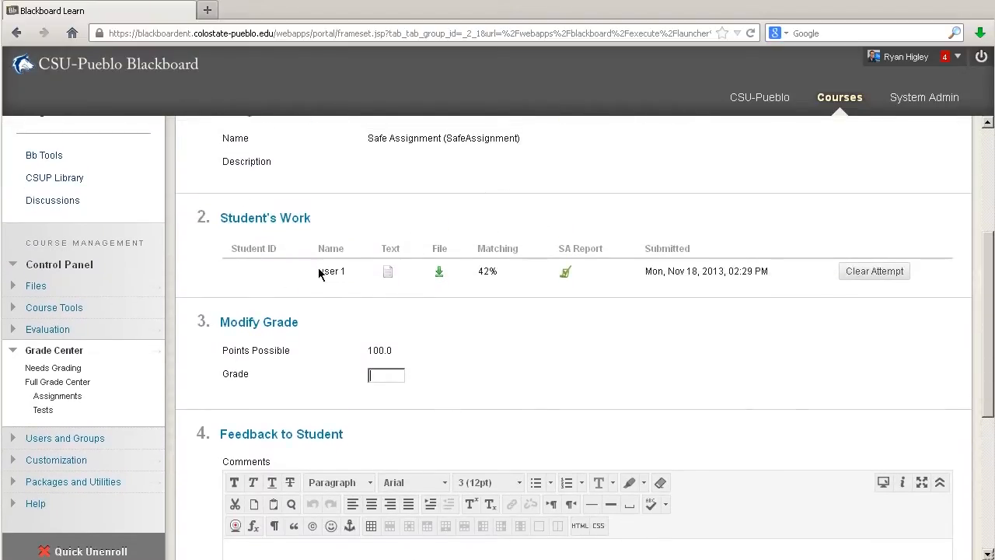
mouse_move(388, 270)
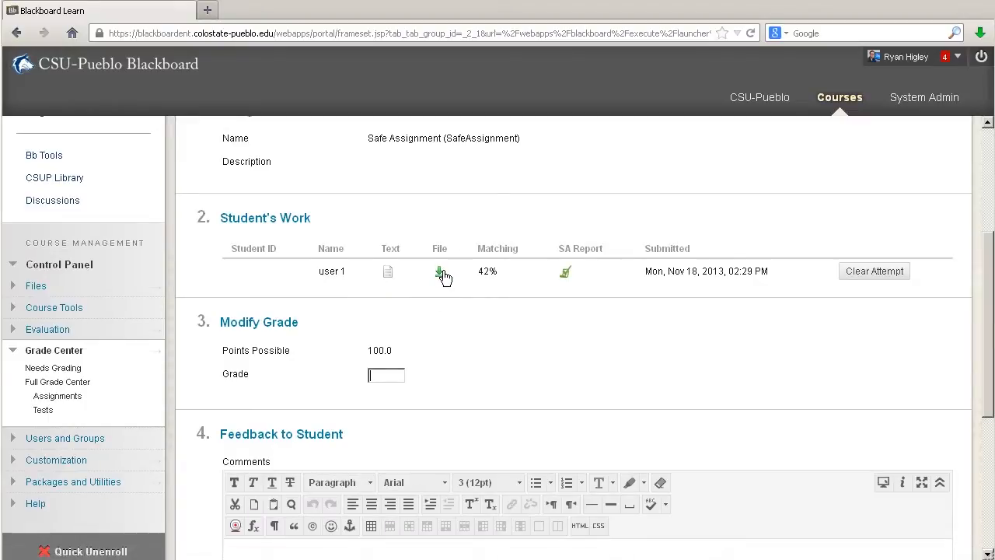
mouse_move(442, 270)
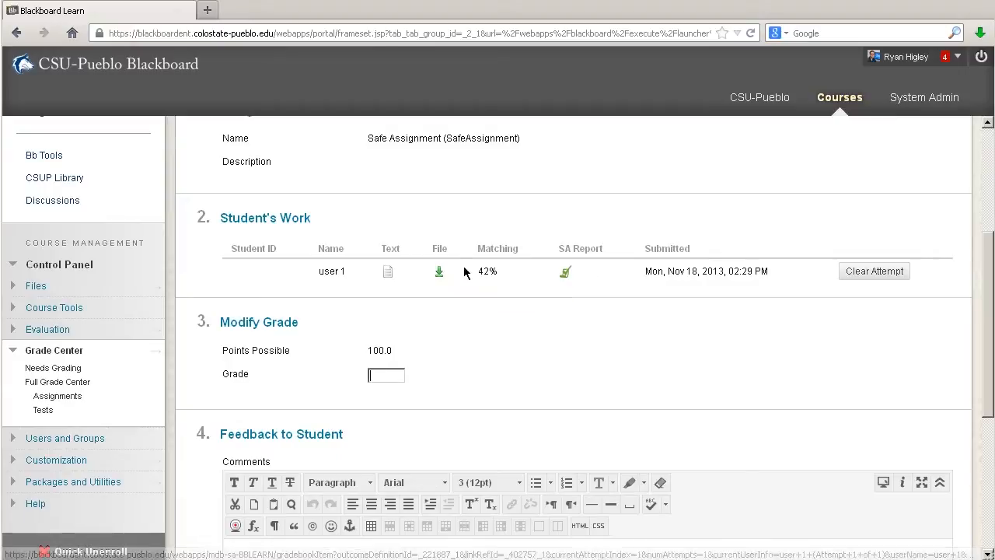
mouse_move(516, 275)
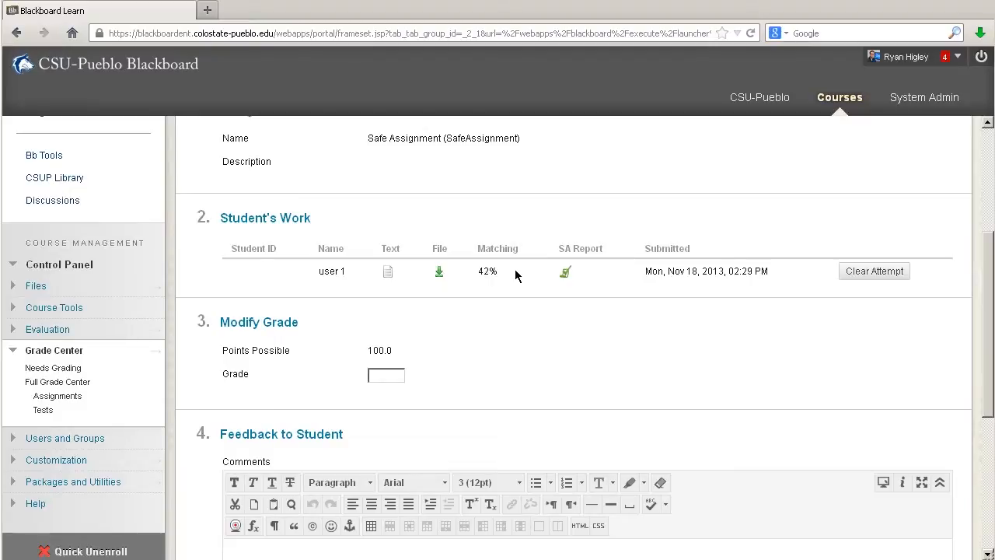
mouse_move(554, 270)
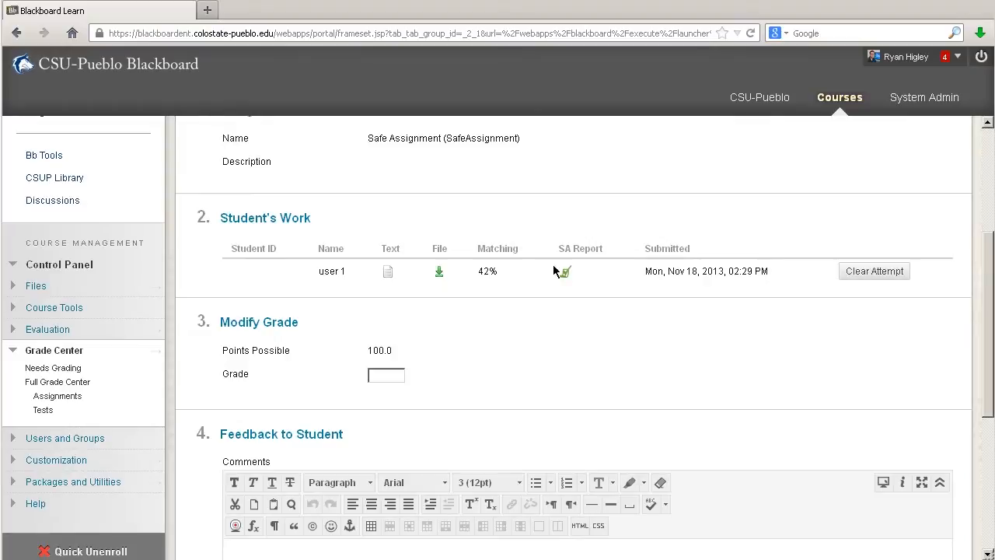
mouse_move(563, 274)
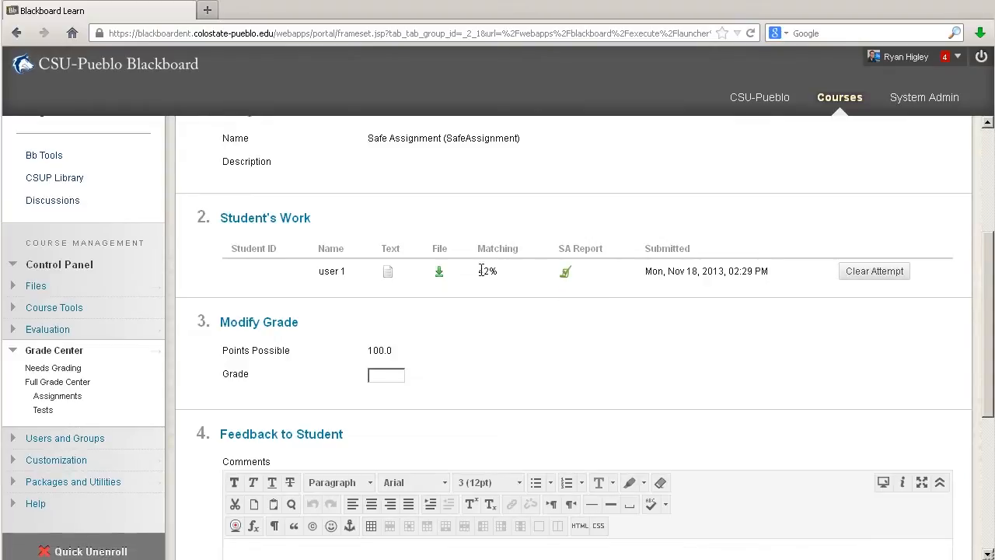
mouse_move(565, 271)
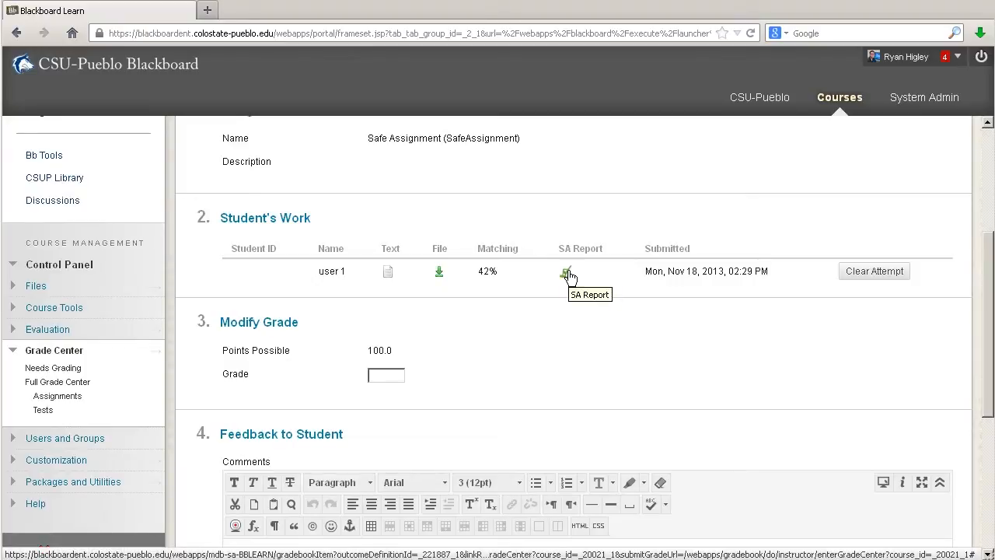
View the SA Report for Self-Assign Example-Paper.docx with its 42% match and five suspected sources.
click(566, 272)
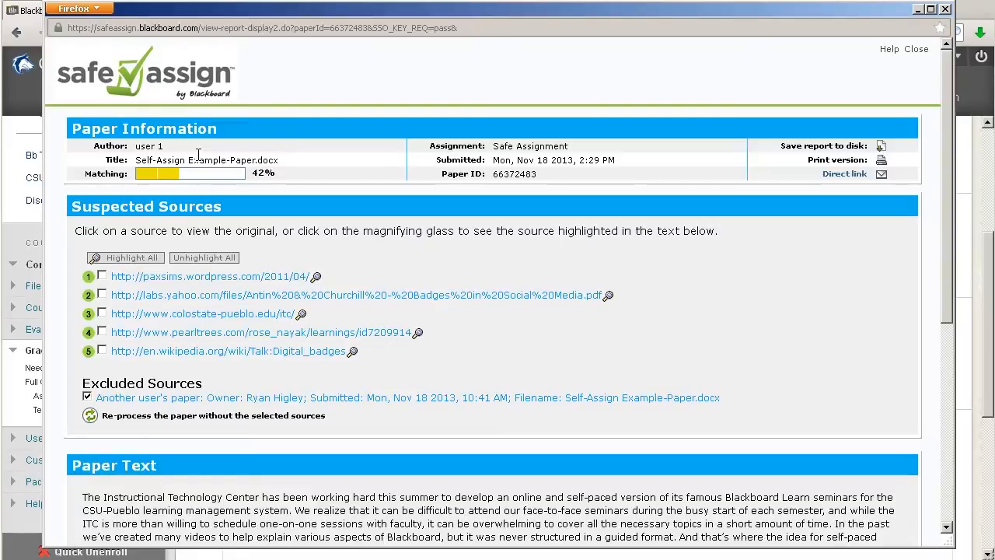
mouse_move(572, 136)
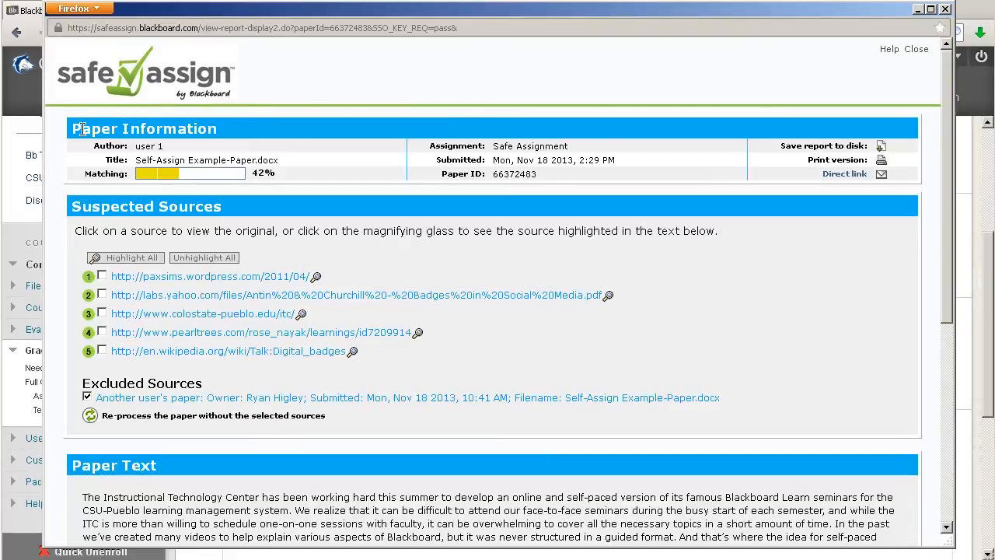
mouse_move(153, 146)
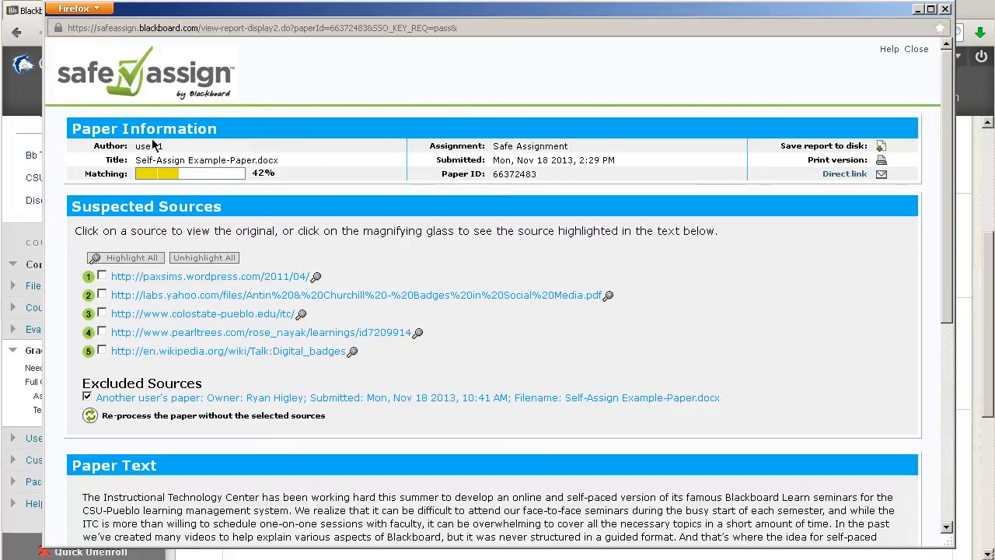
mouse_move(811, 178)
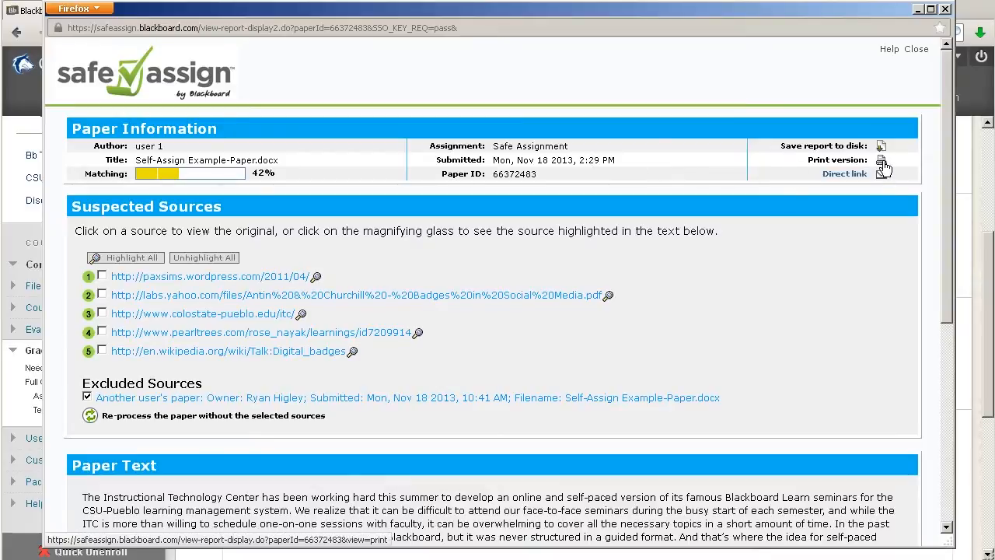
mouse_move(883, 146)
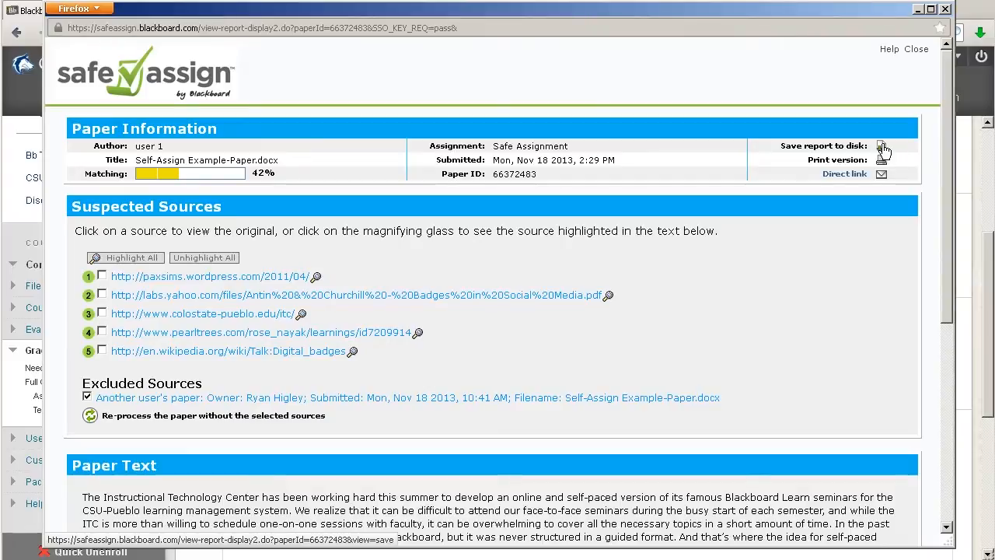
mouse_move(323, 227)
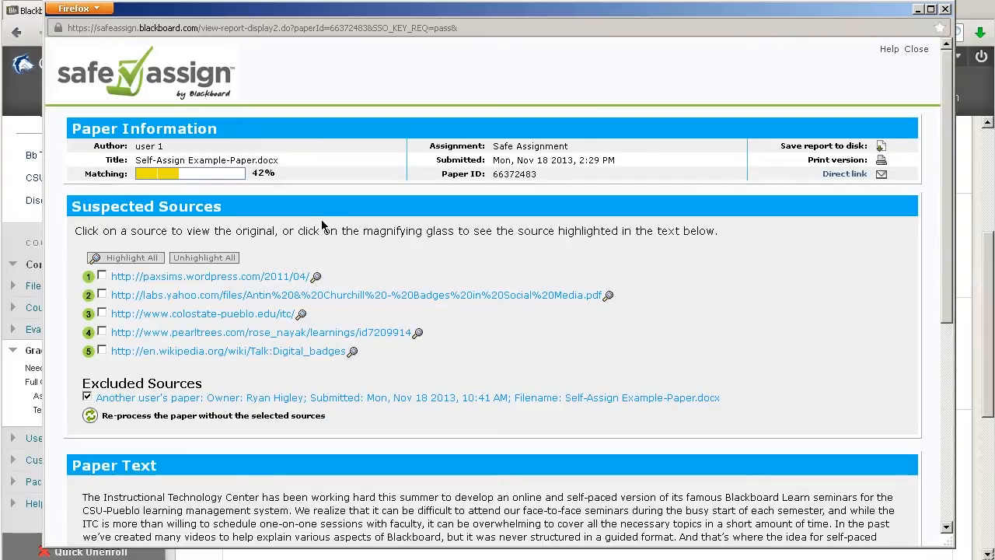
mouse_move(206, 208)
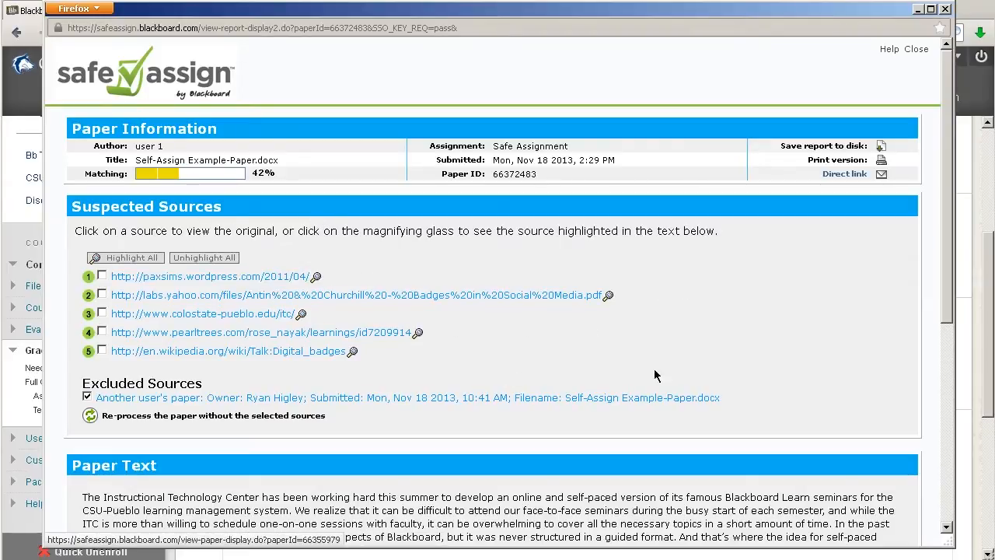
scroll(down, 3)
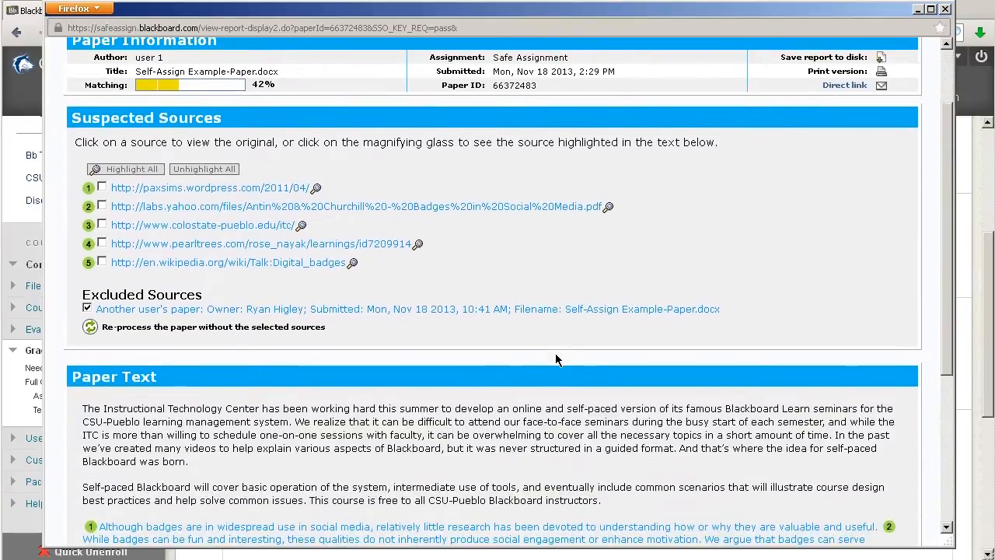
scroll(down, 3)
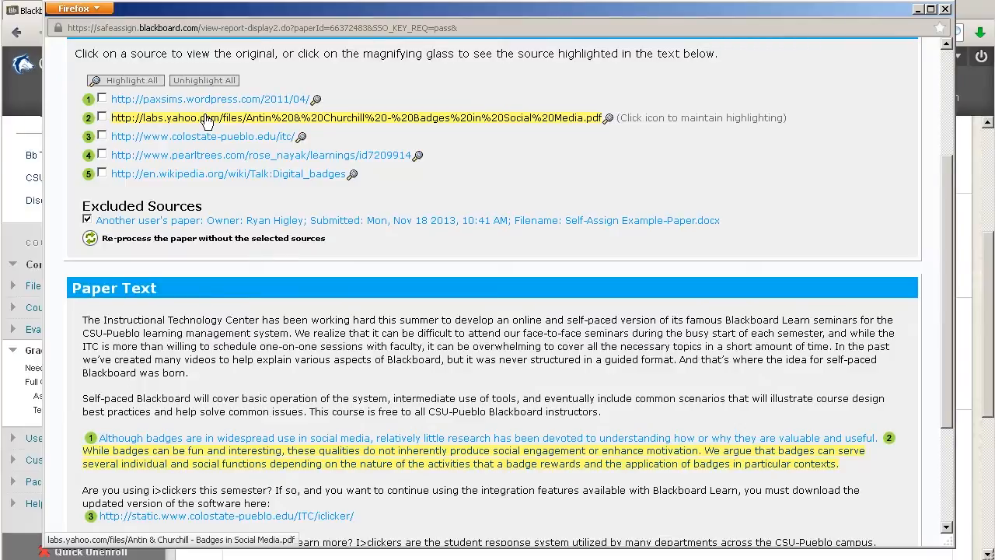
click(354, 118)
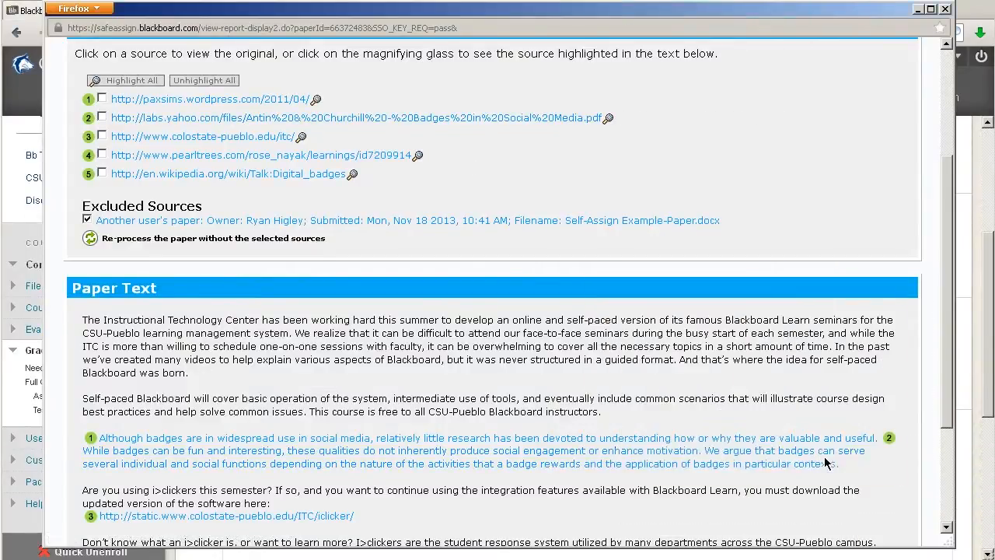
mouse_move(216, 137)
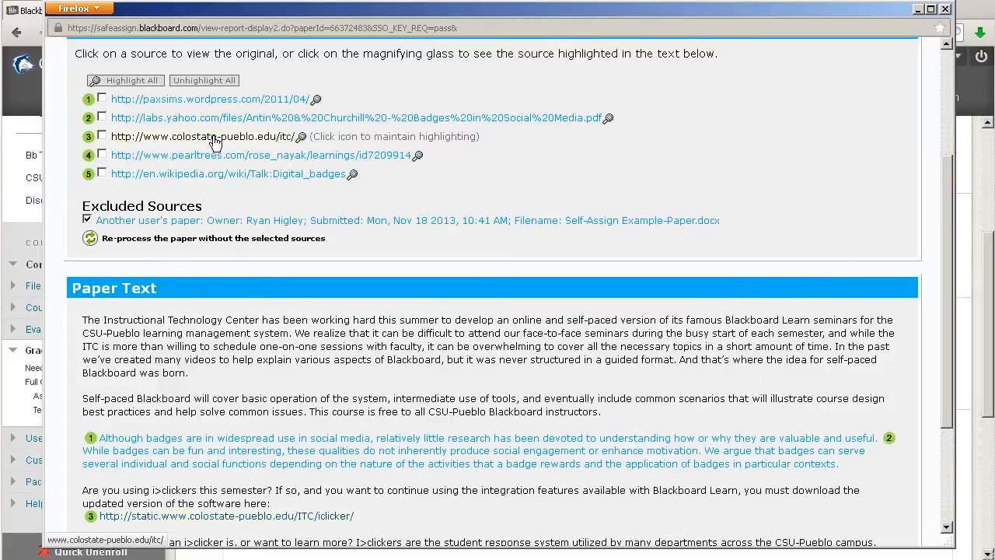
mouse_move(132, 141)
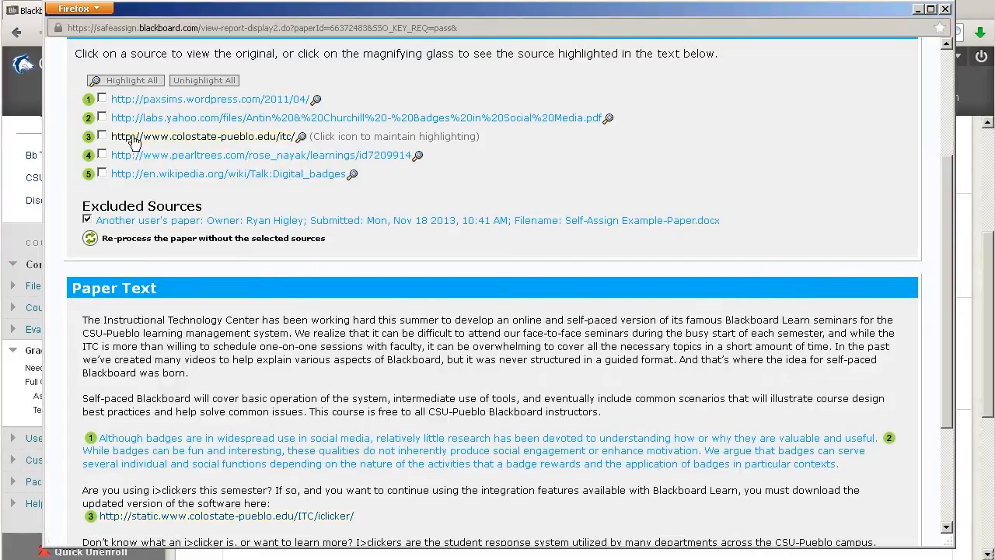
mouse_move(196, 143)
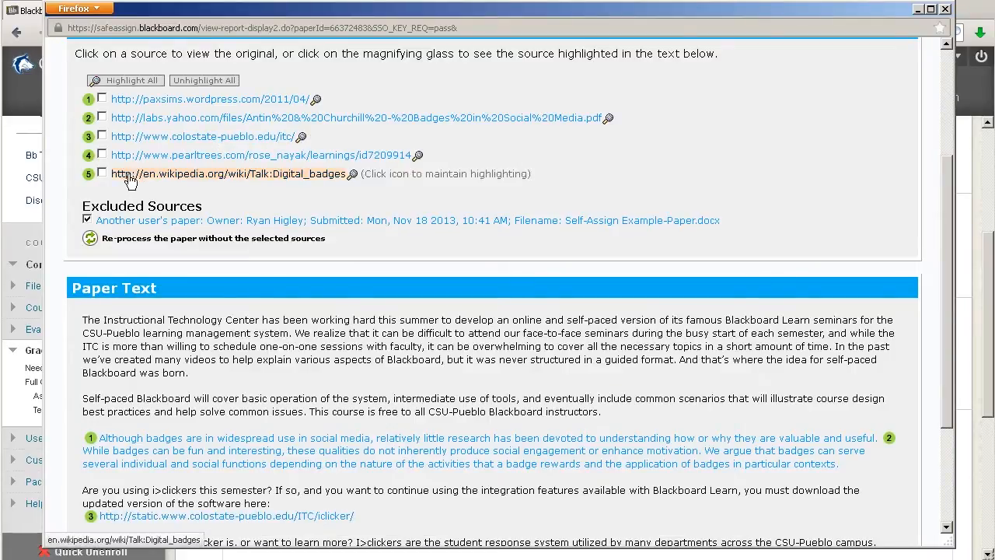
click(101, 135)
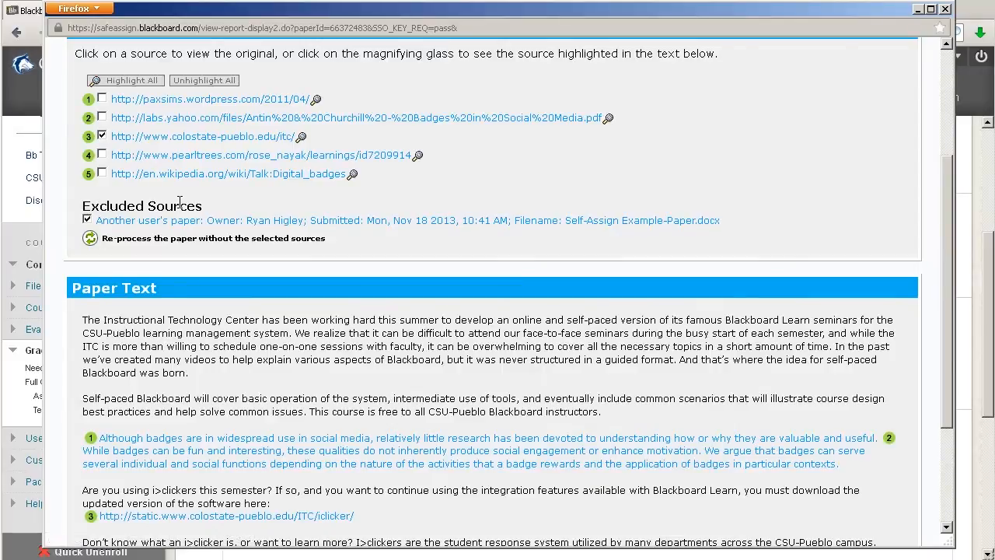
mouse_move(361, 237)
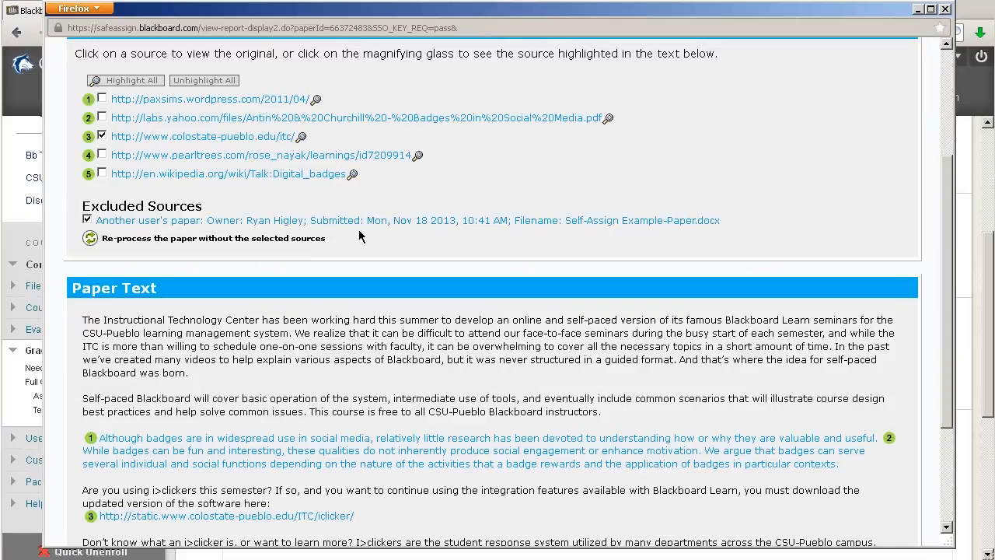
mouse_move(540, 236)
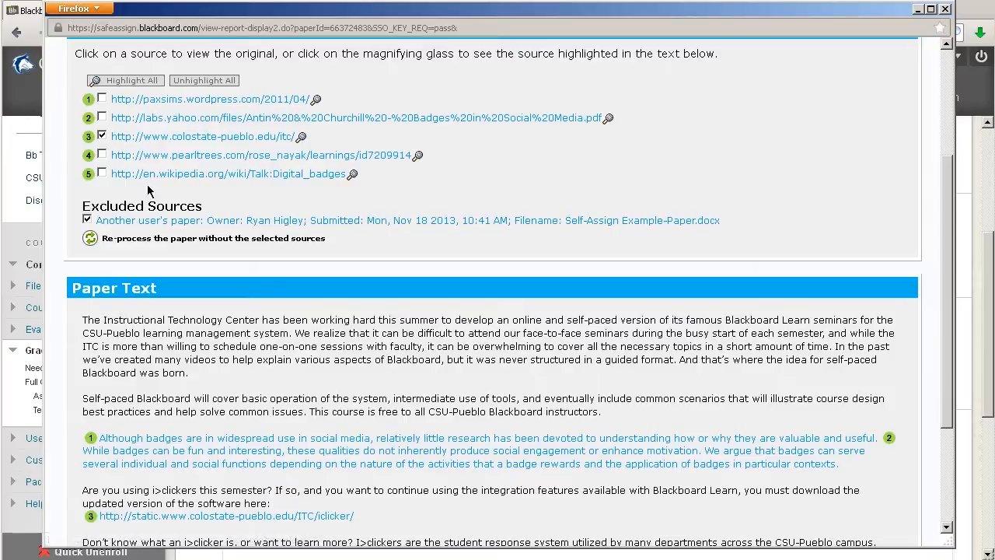
scroll(down, 3)
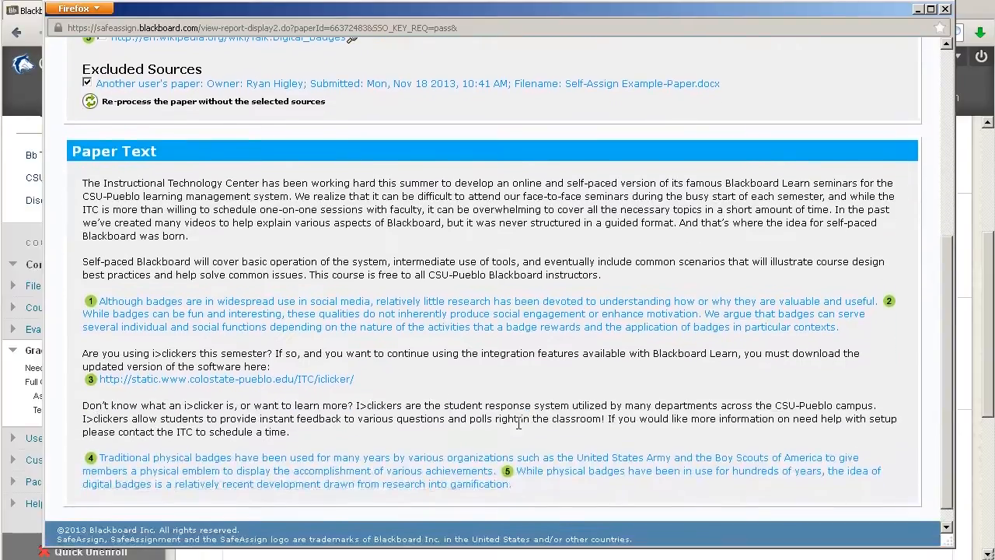
scroll(up, 3)
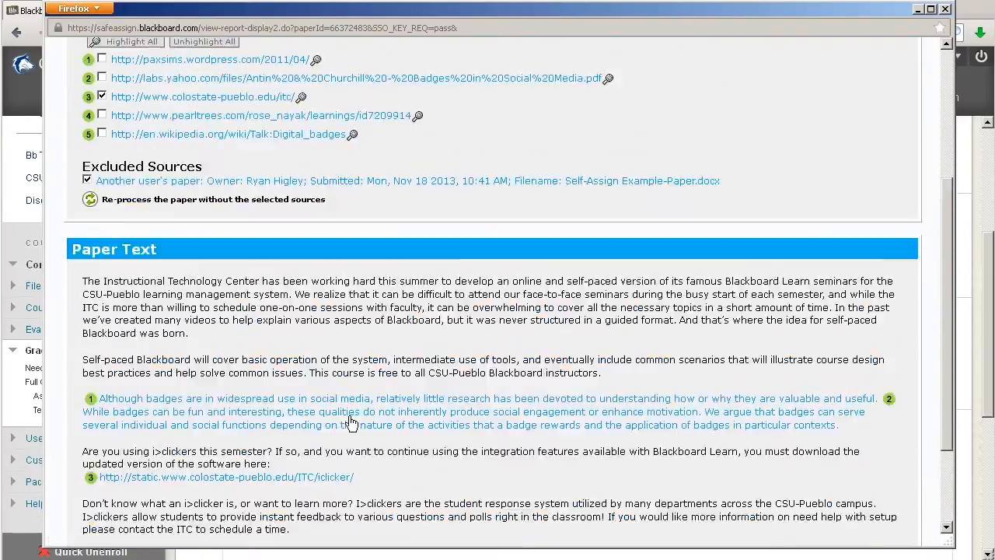
scroll(up, 3)
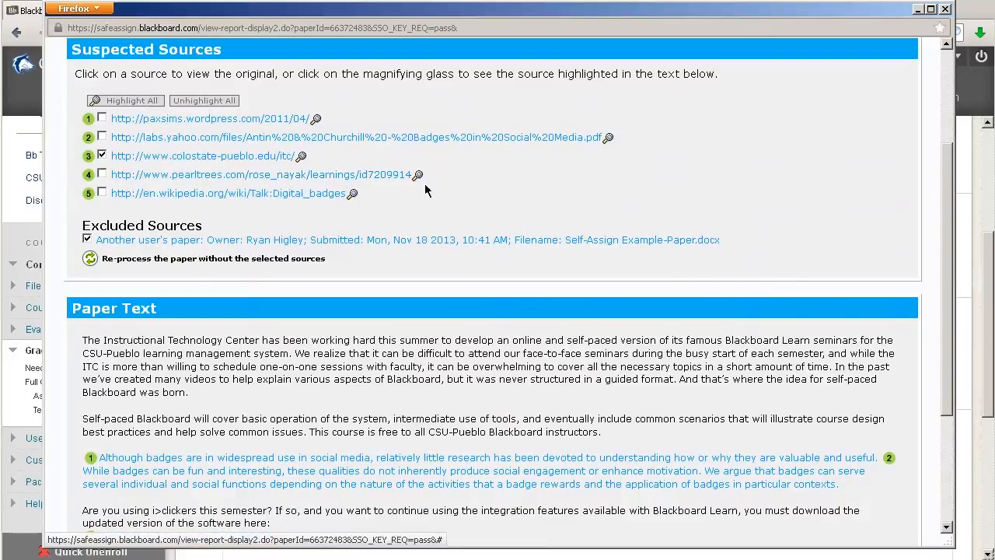
scroll(down, 3)
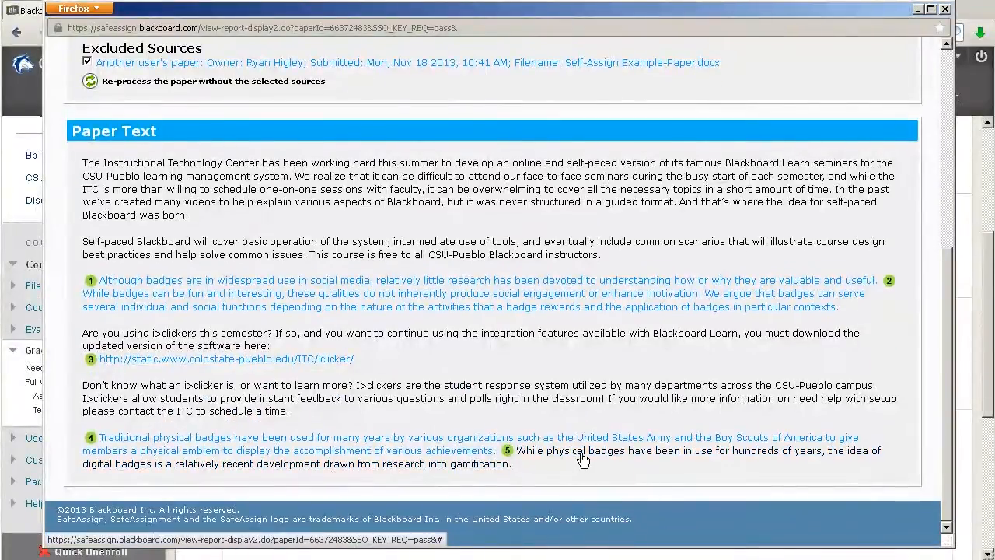
scroll(up, 3)
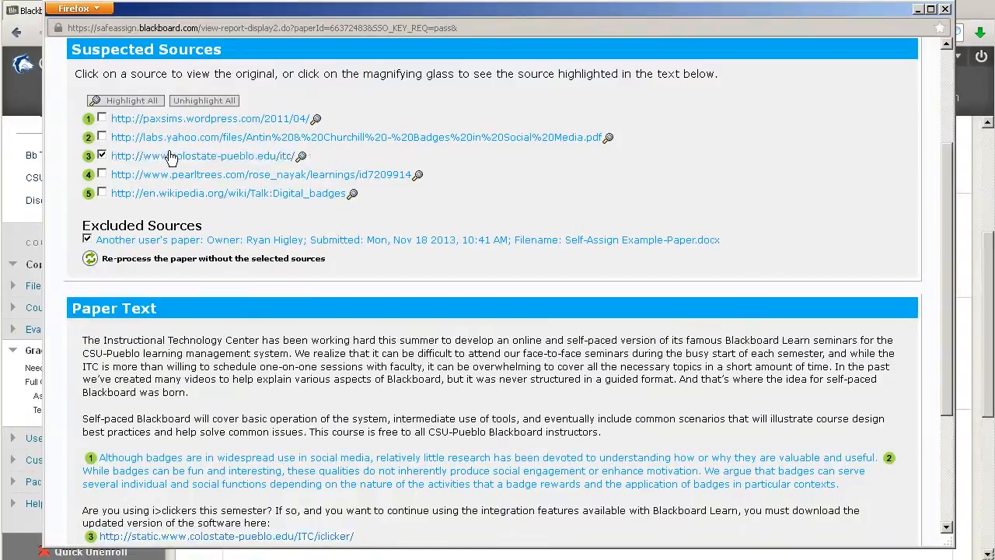
mouse_move(302, 156)
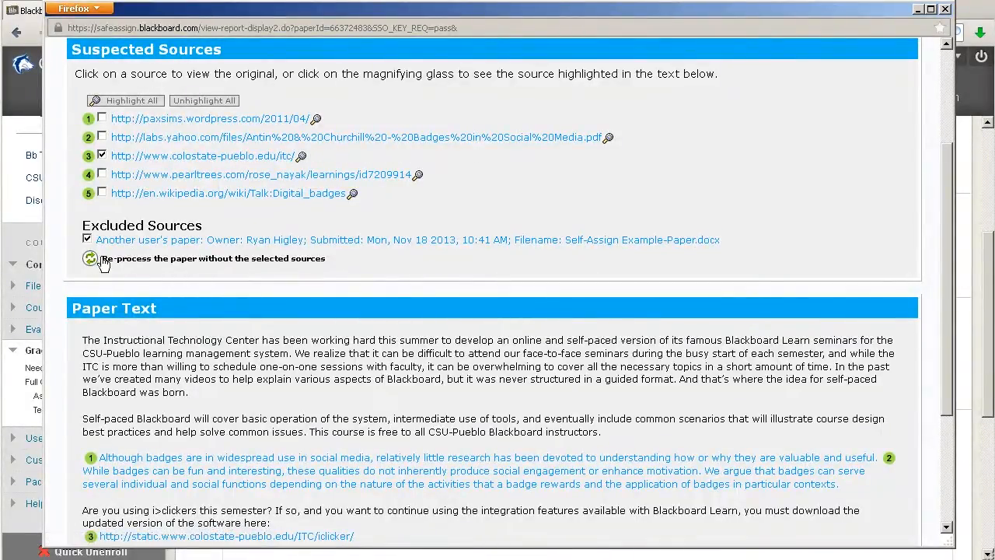
Scroll through the re-processed report and return to the grading page's Modify Grade area.
scroll(up, 3)
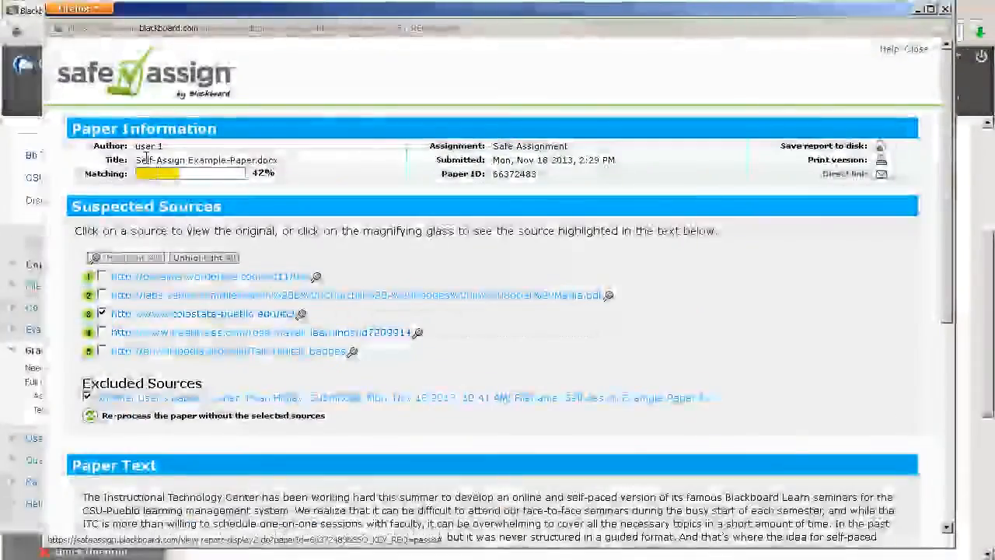
mouse_move(454, 258)
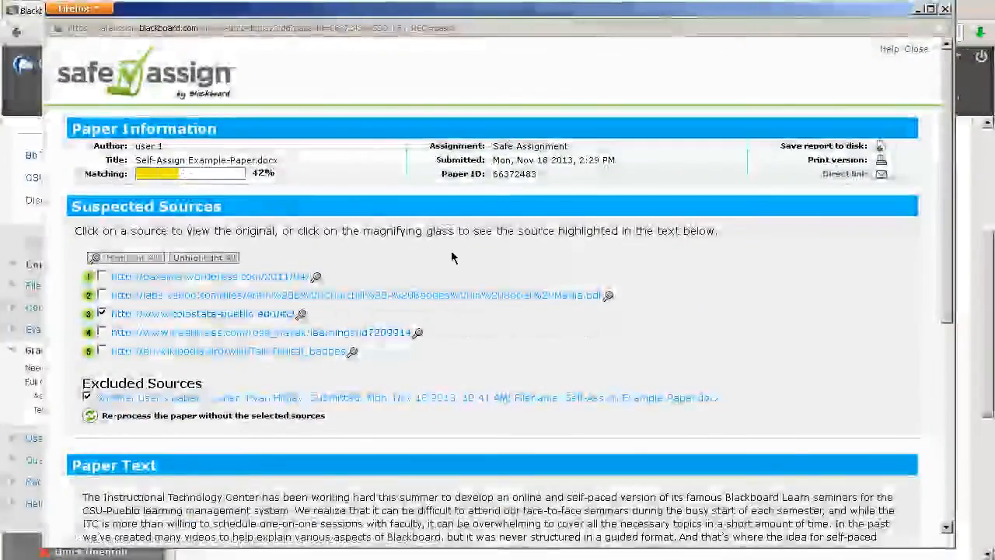
scroll(down, 3)
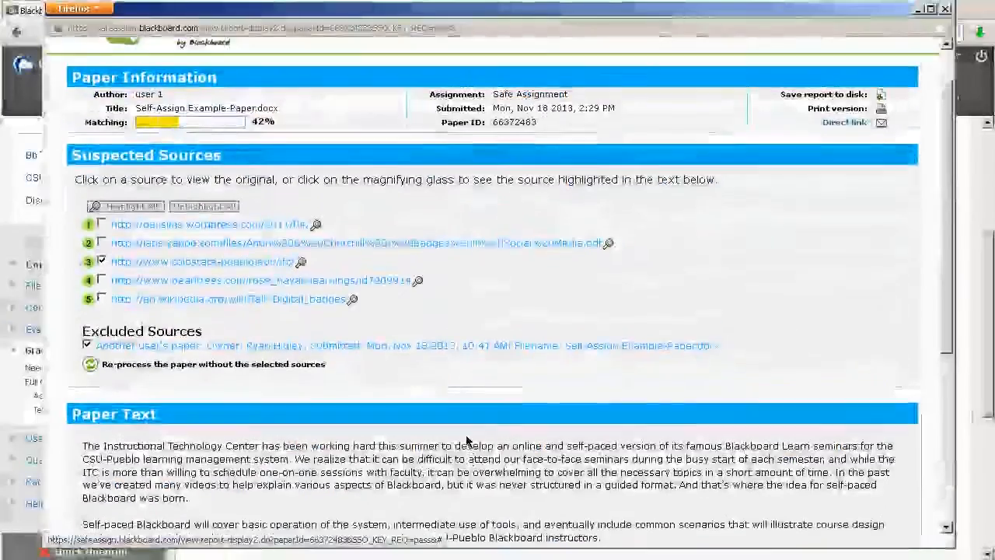
scroll(up, 3)
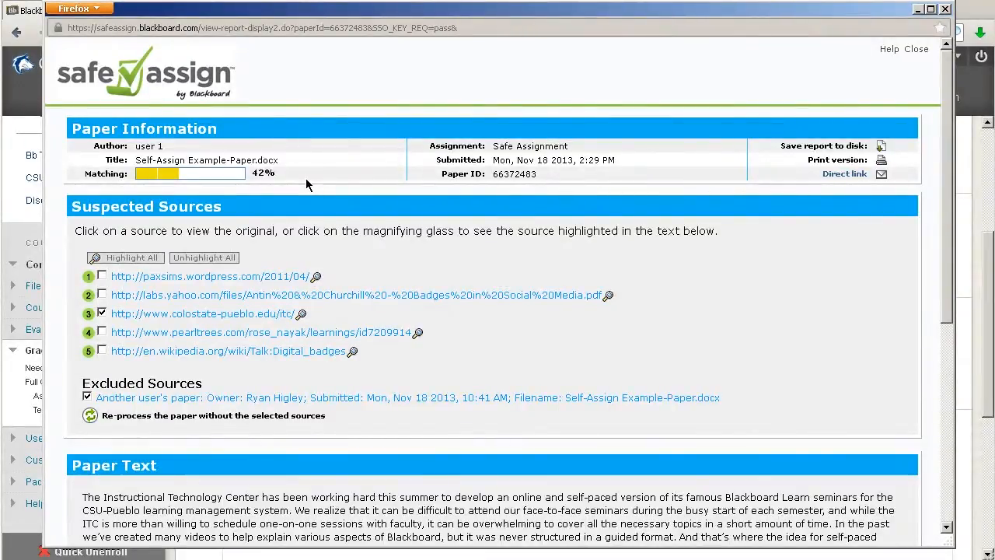
mouse_move(703, 325)
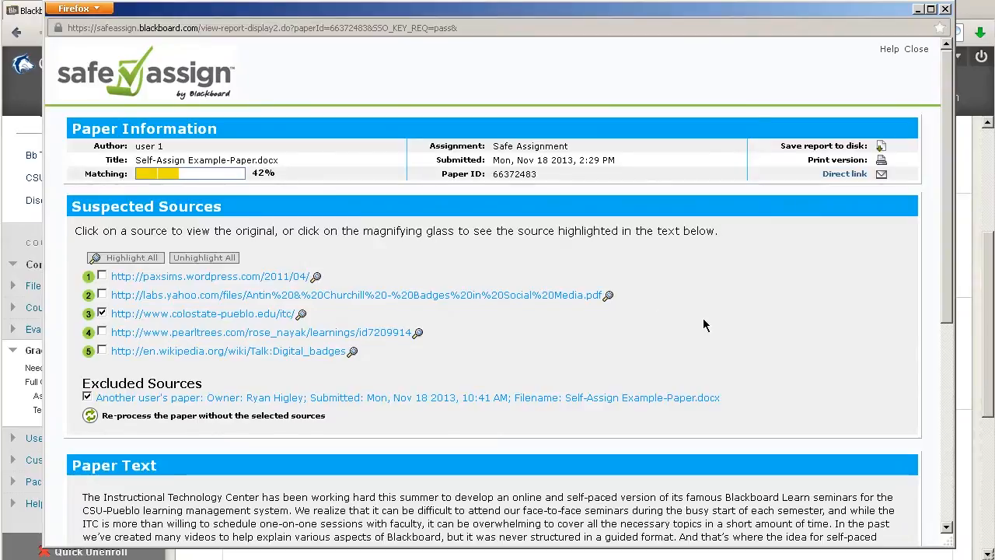
scroll(down, 3)
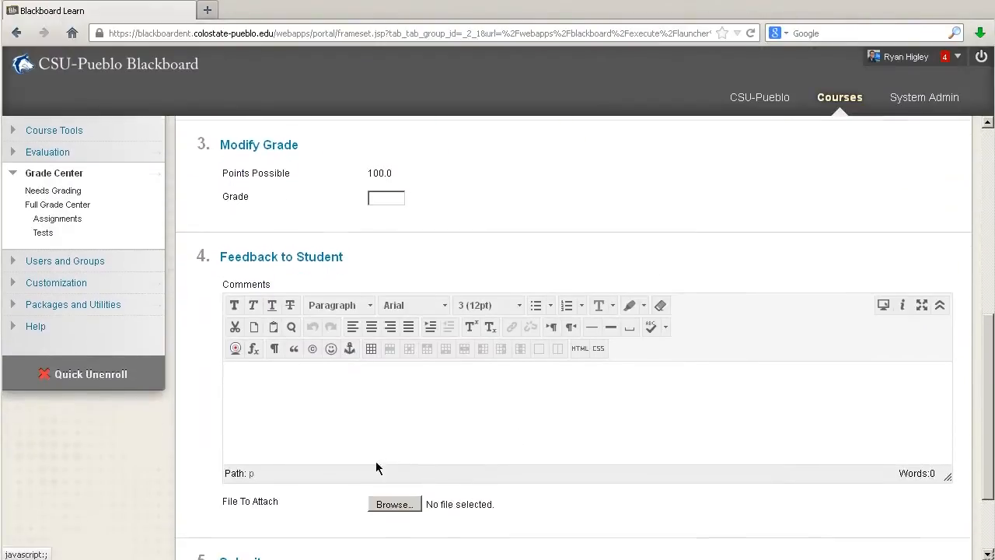
Enter a grade of 95 for the attempt and submit it so the Grade Center shows 95.00.
scroll(up, 3)
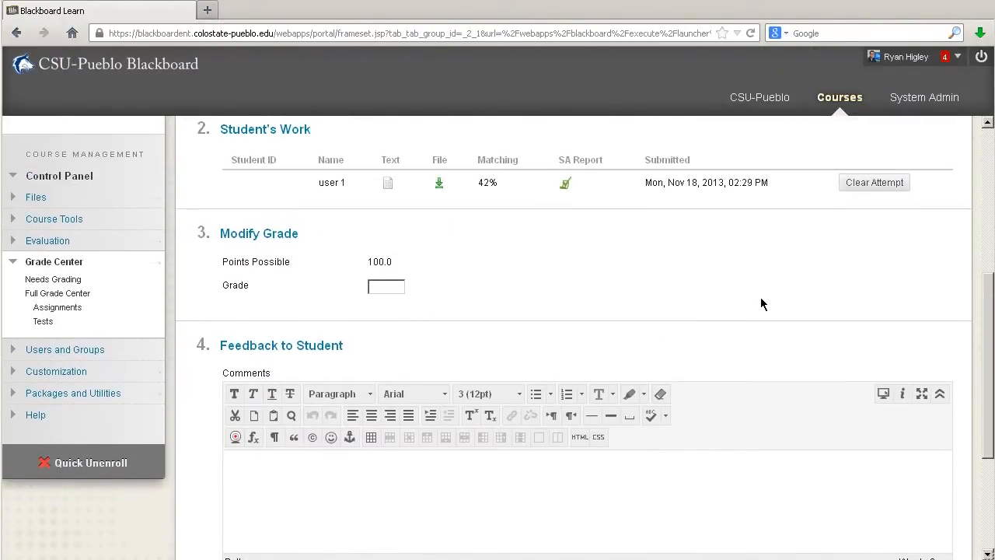
scroll(up, 3)
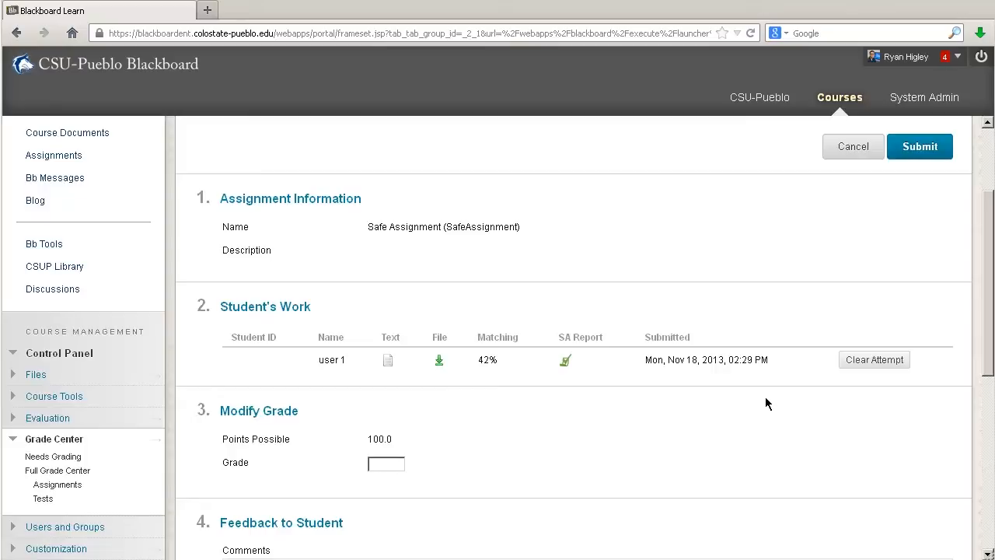
scroll(down, 3)
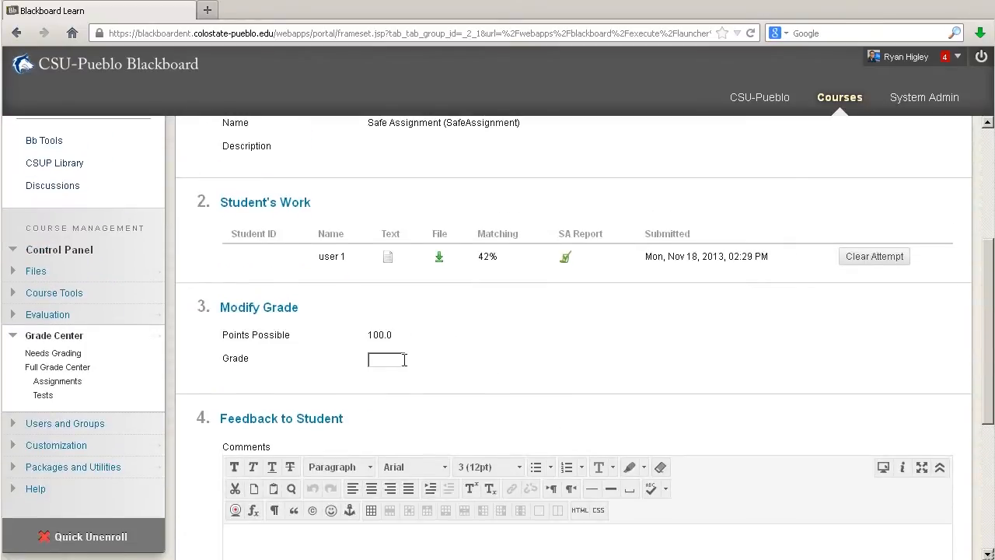
text(95)
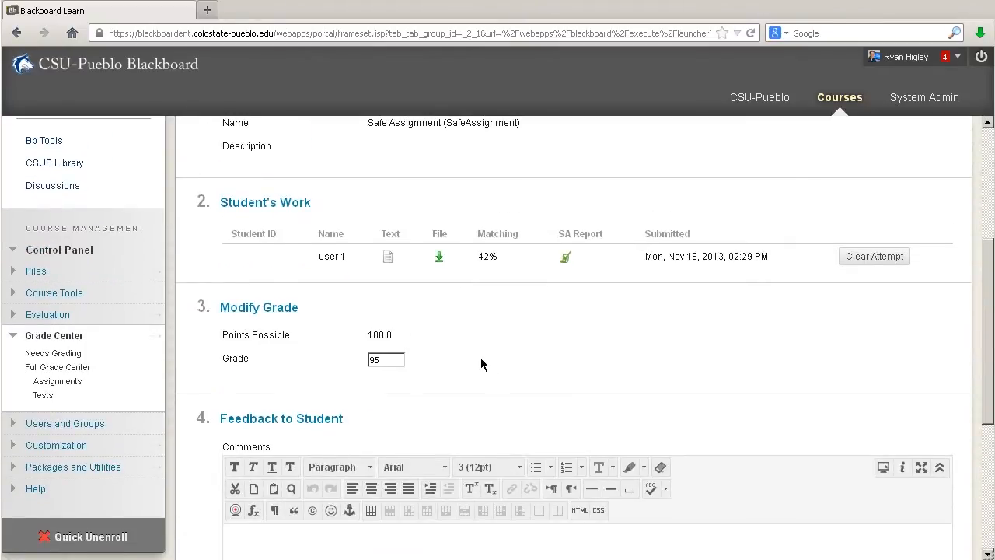
scroll(down, 3)
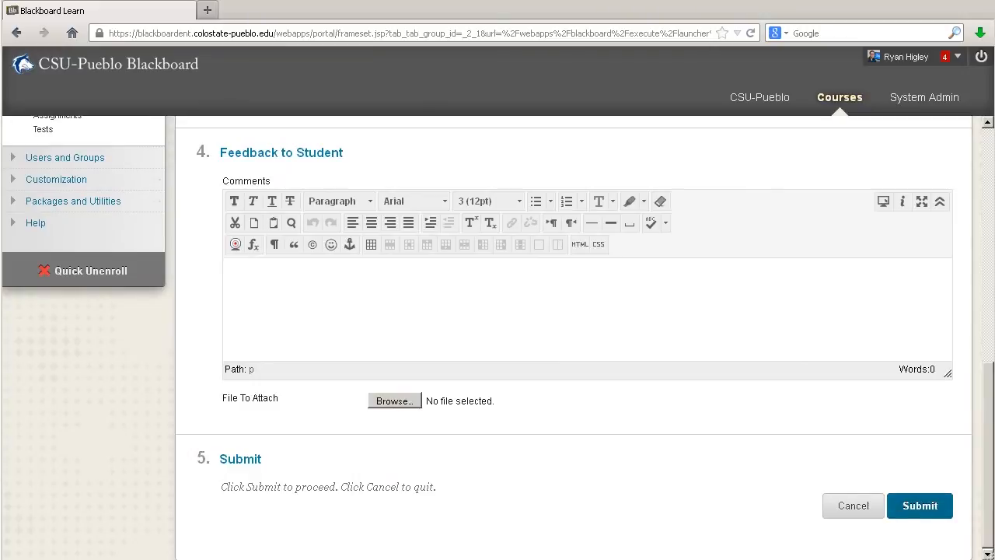
click(918, 505)
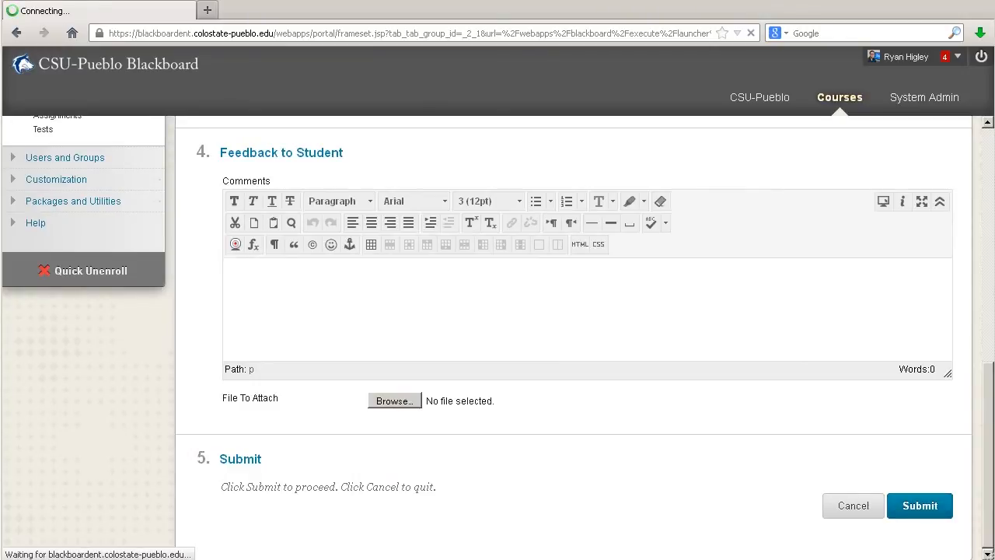
click(920, 506)
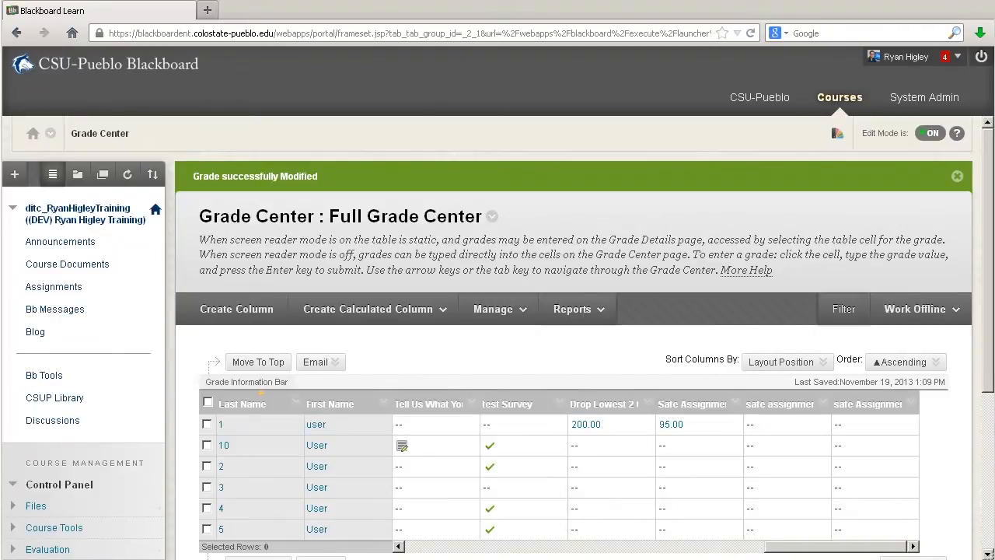